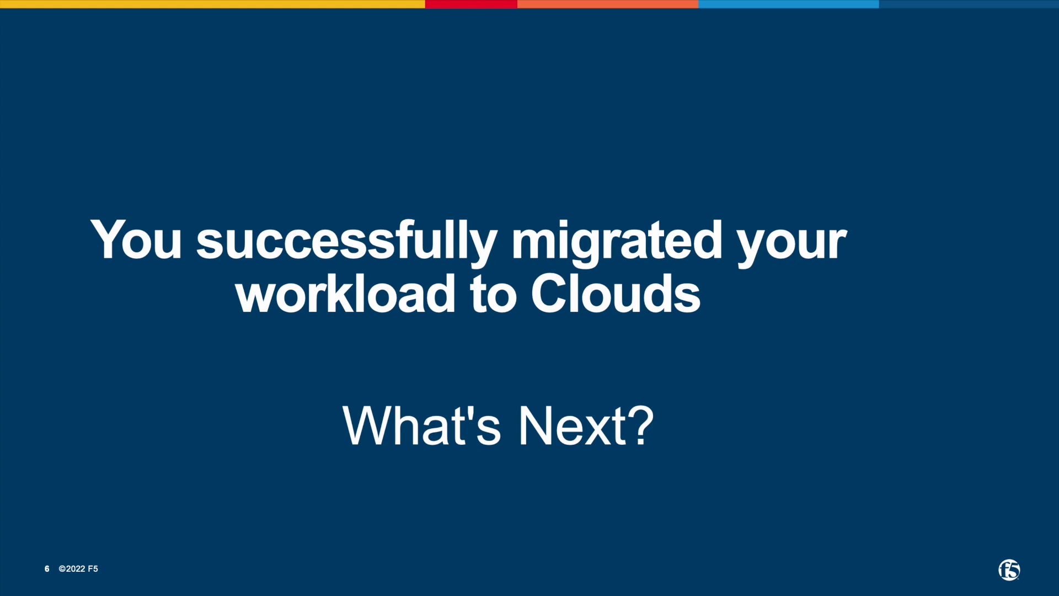
- Advance the slideshow to slide 7, '3 Key Takeaway'
{"action": "key", "text": "Right"}
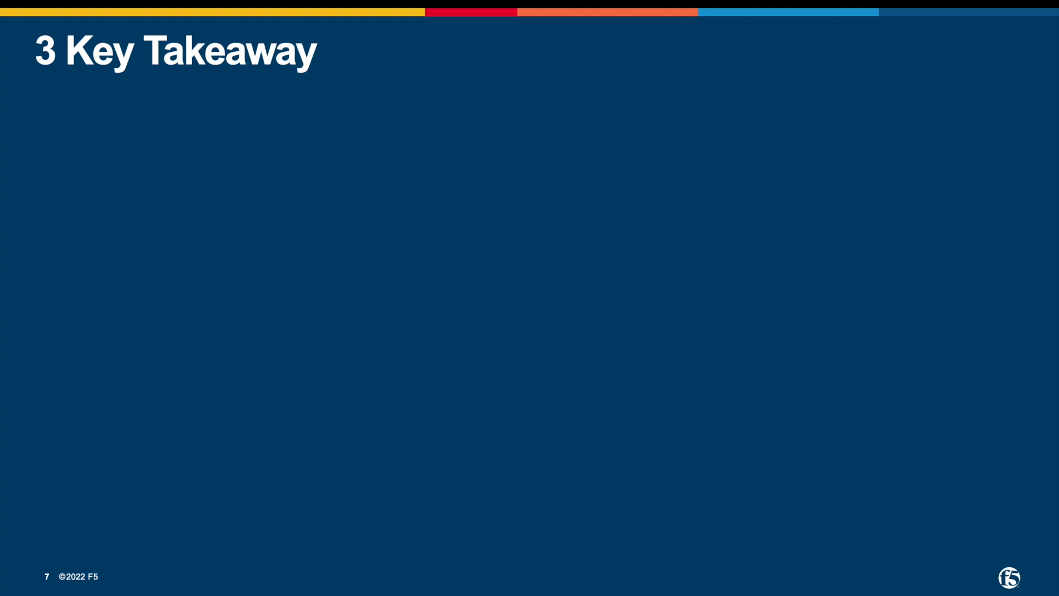